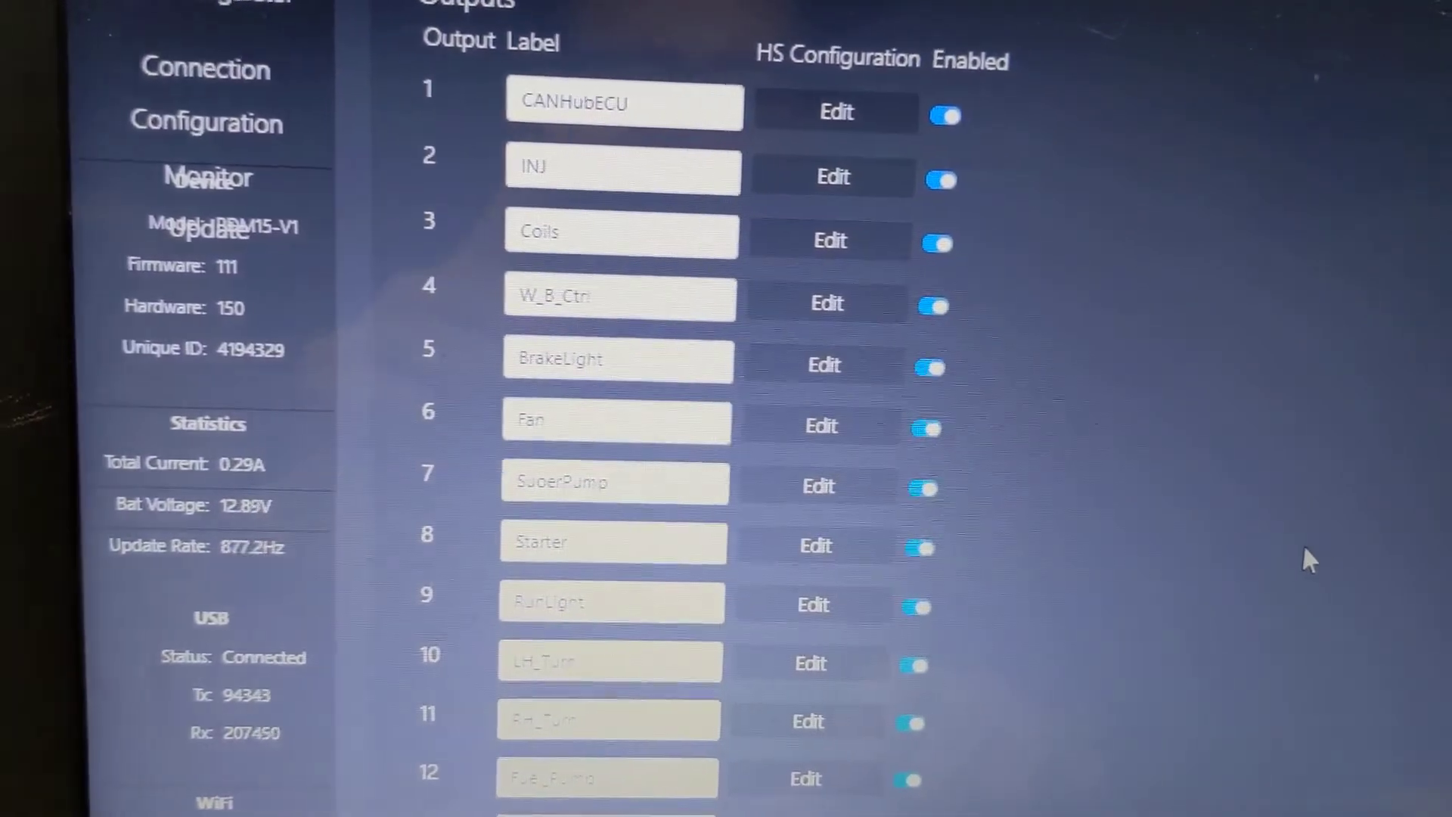
Review the CAN keypad settings and the Hazard button's logic
scroll(down, 3)
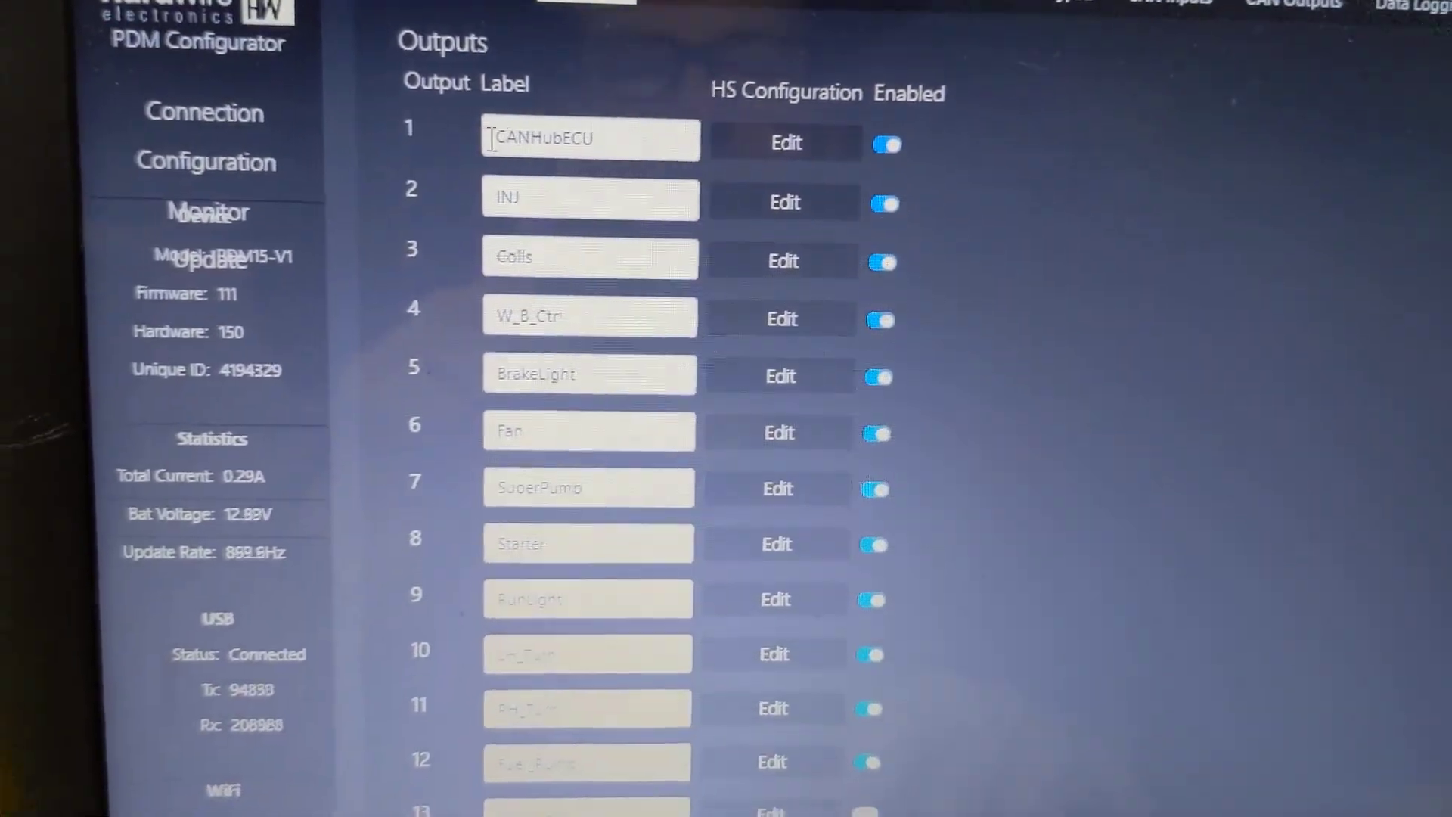
scroll(down, 3)
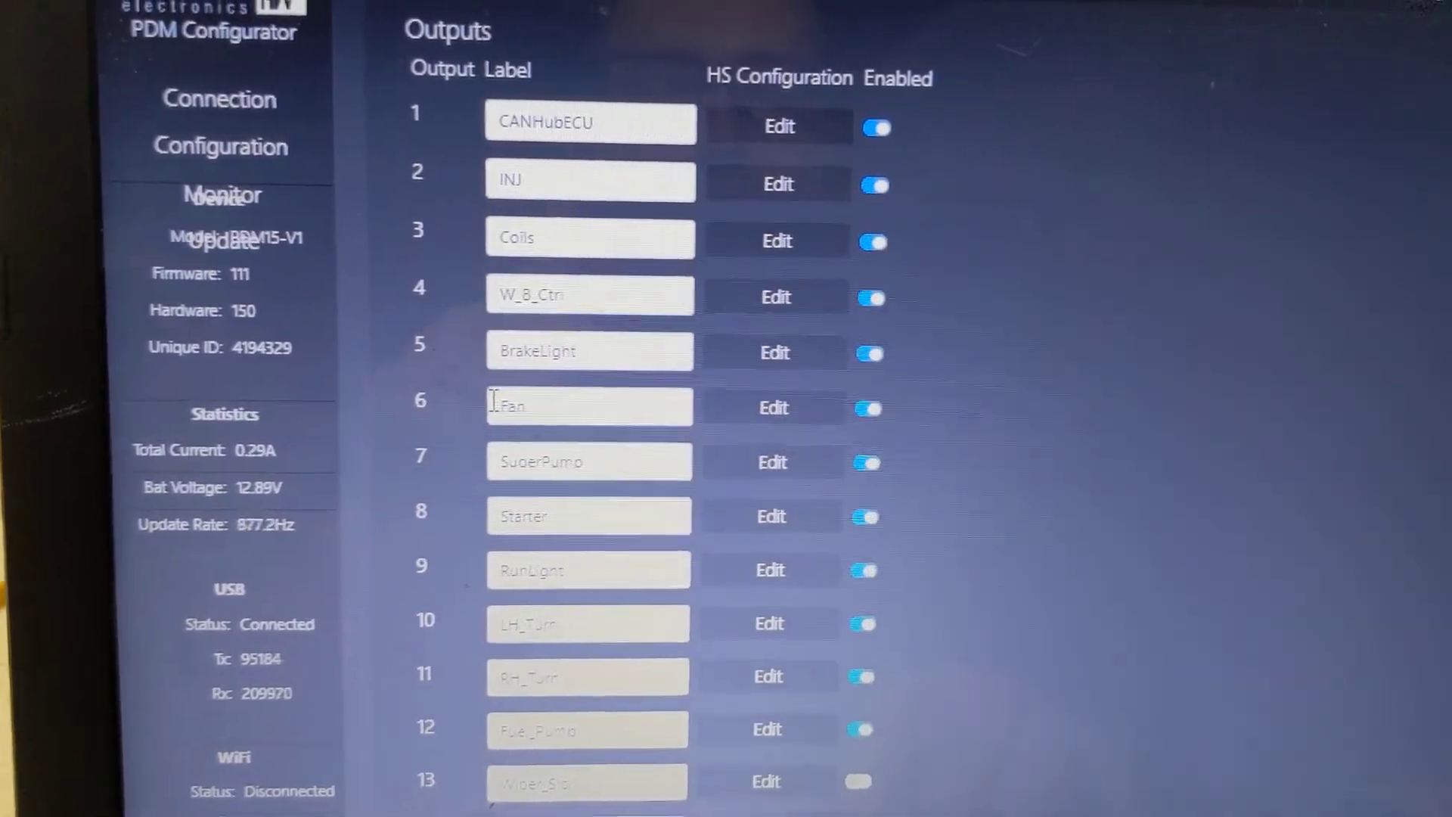
scroll(down, 3)
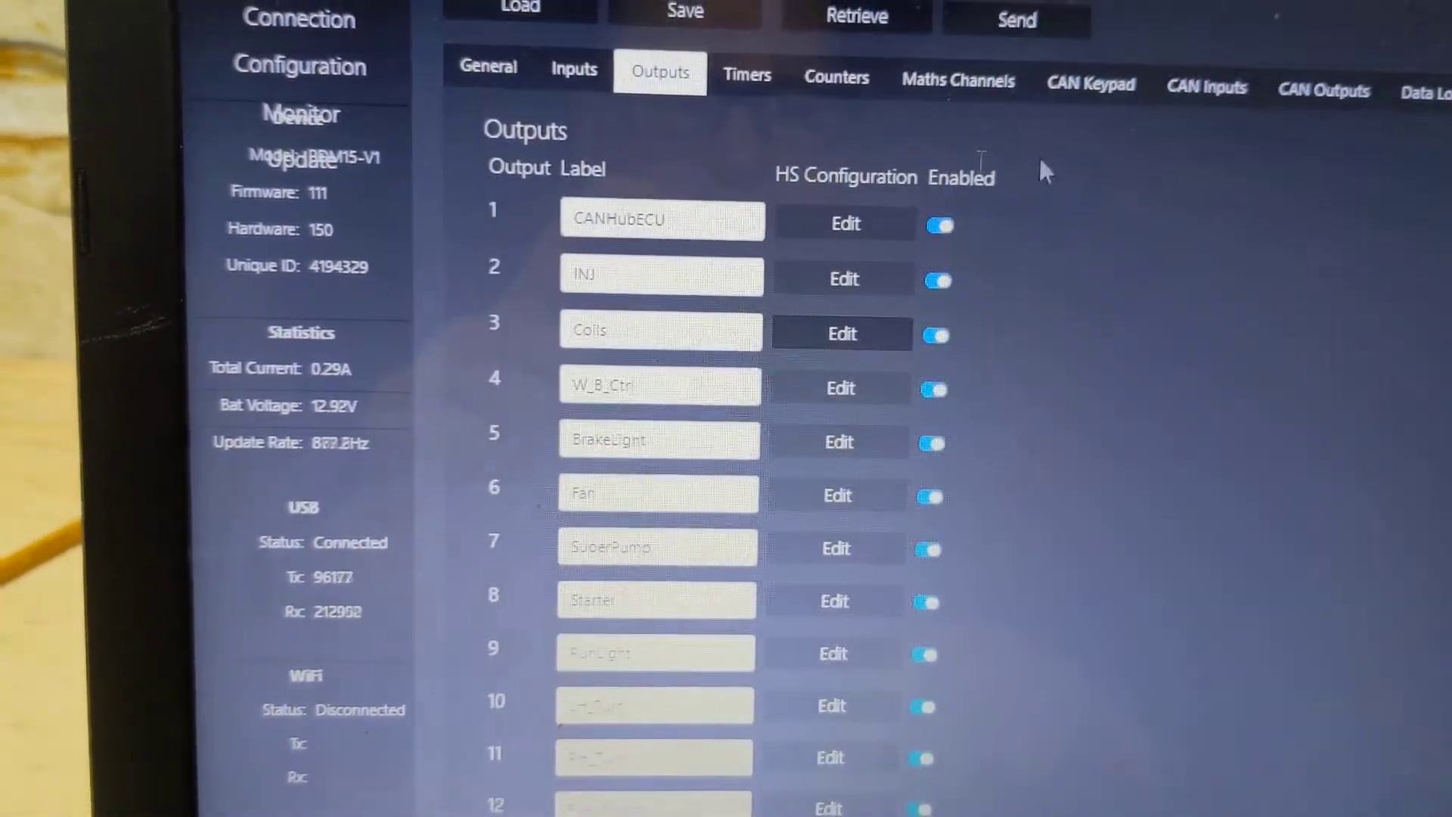
click(1091, 83)
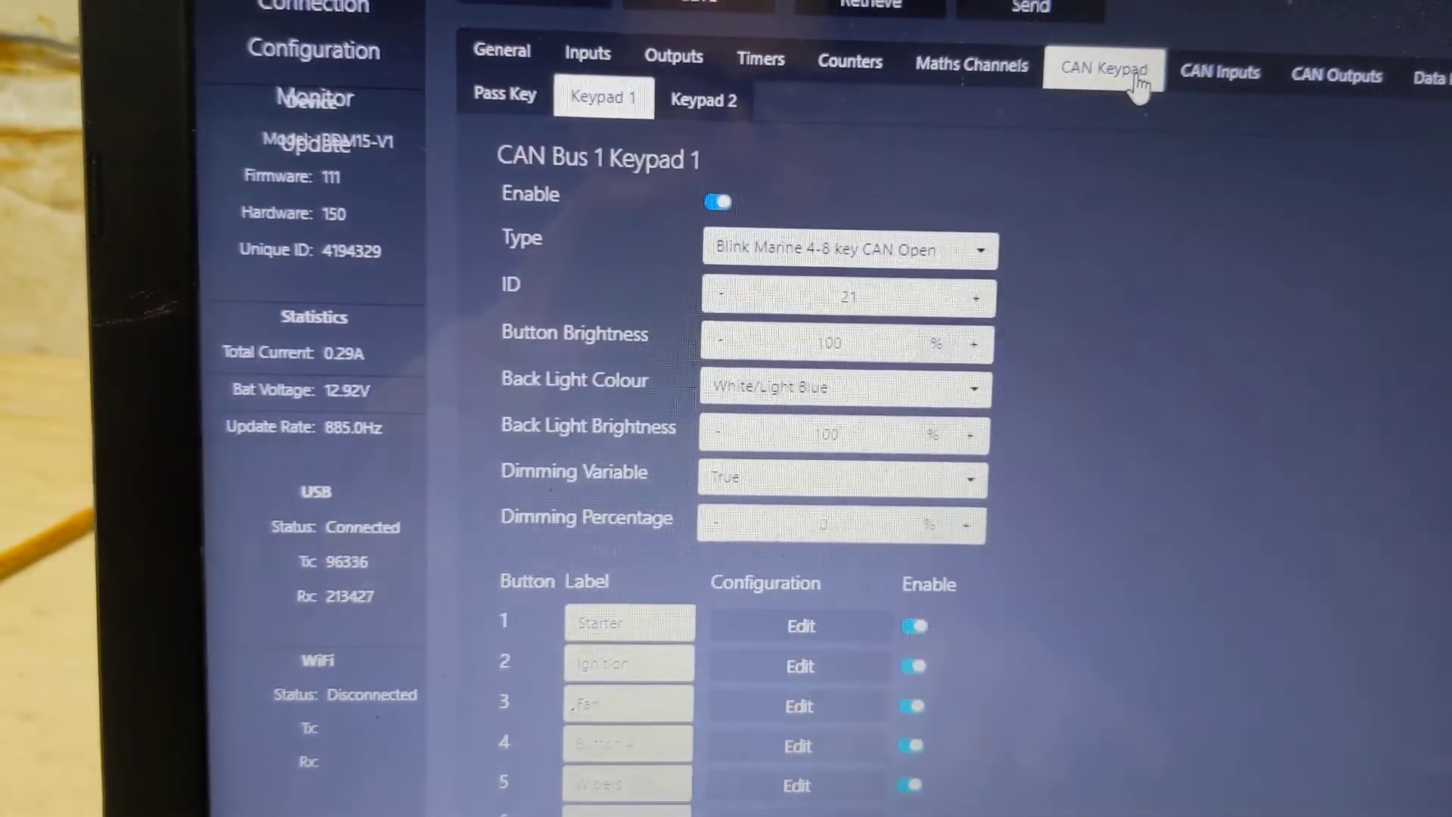
scroll(down, 3)
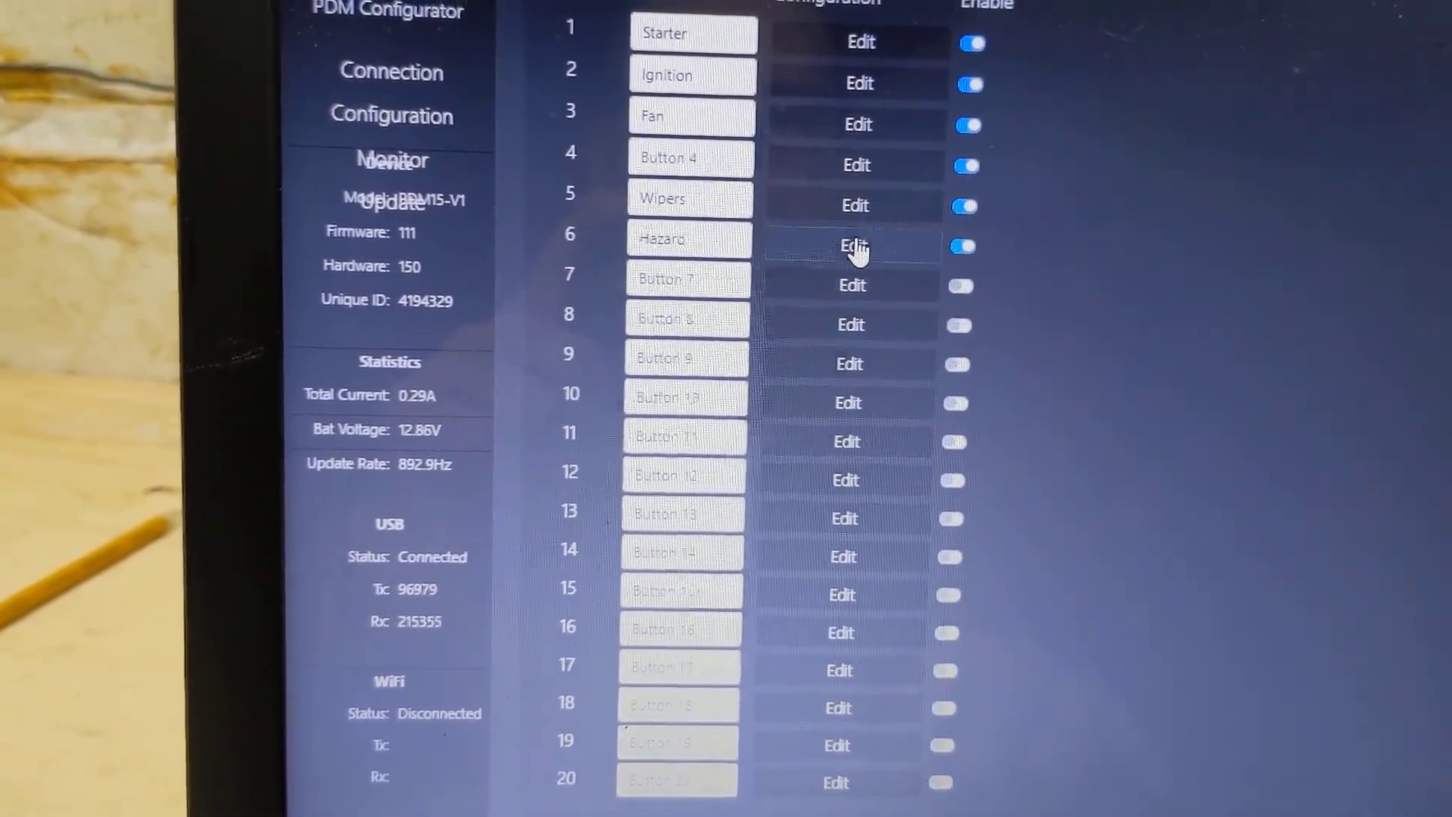
click(851, 245)
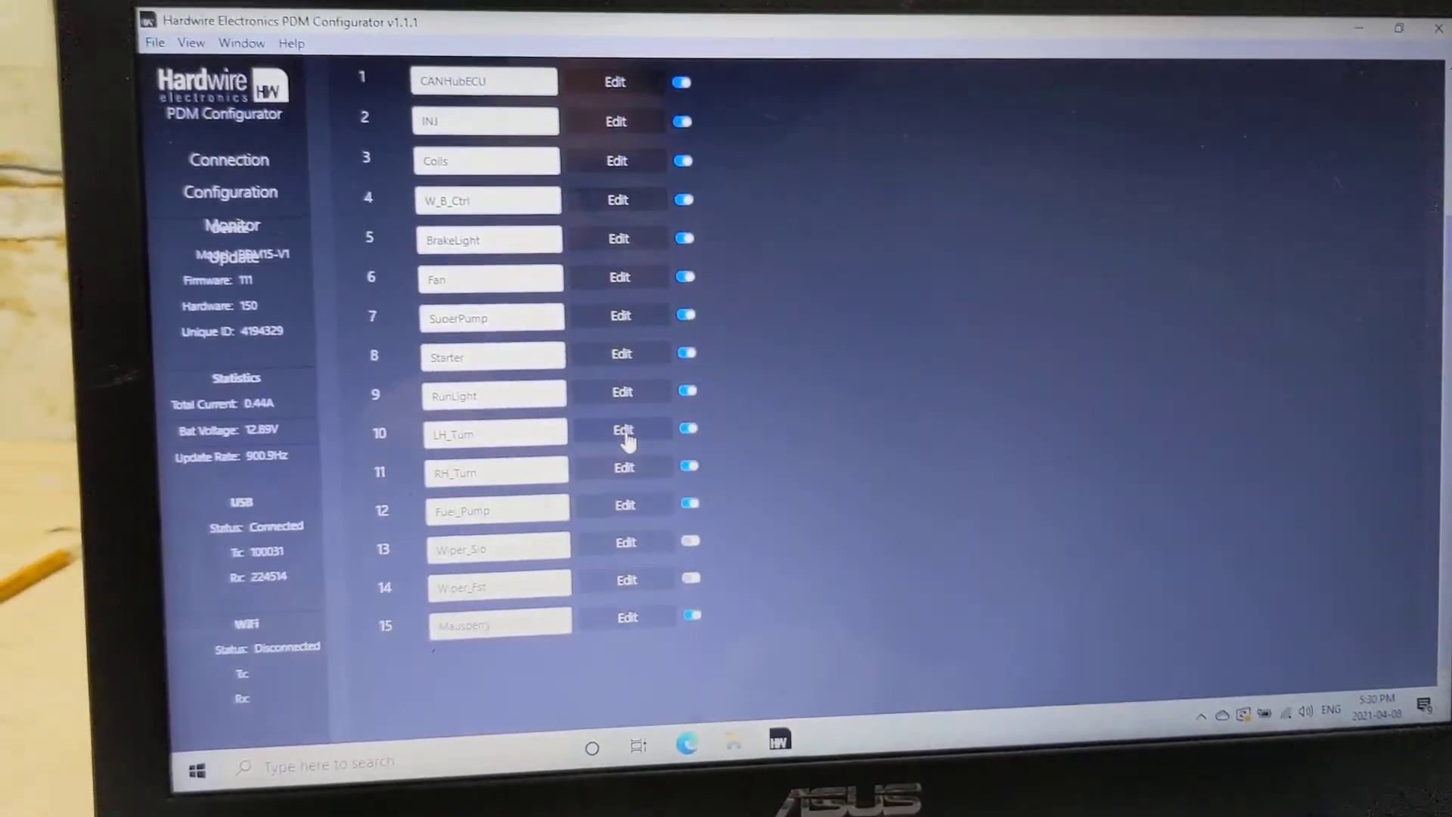
Inspect output 10 LH_Turn's switching logic, reaching Timer 1 'Hazard' at 500 ms on/off
click(623, 428)
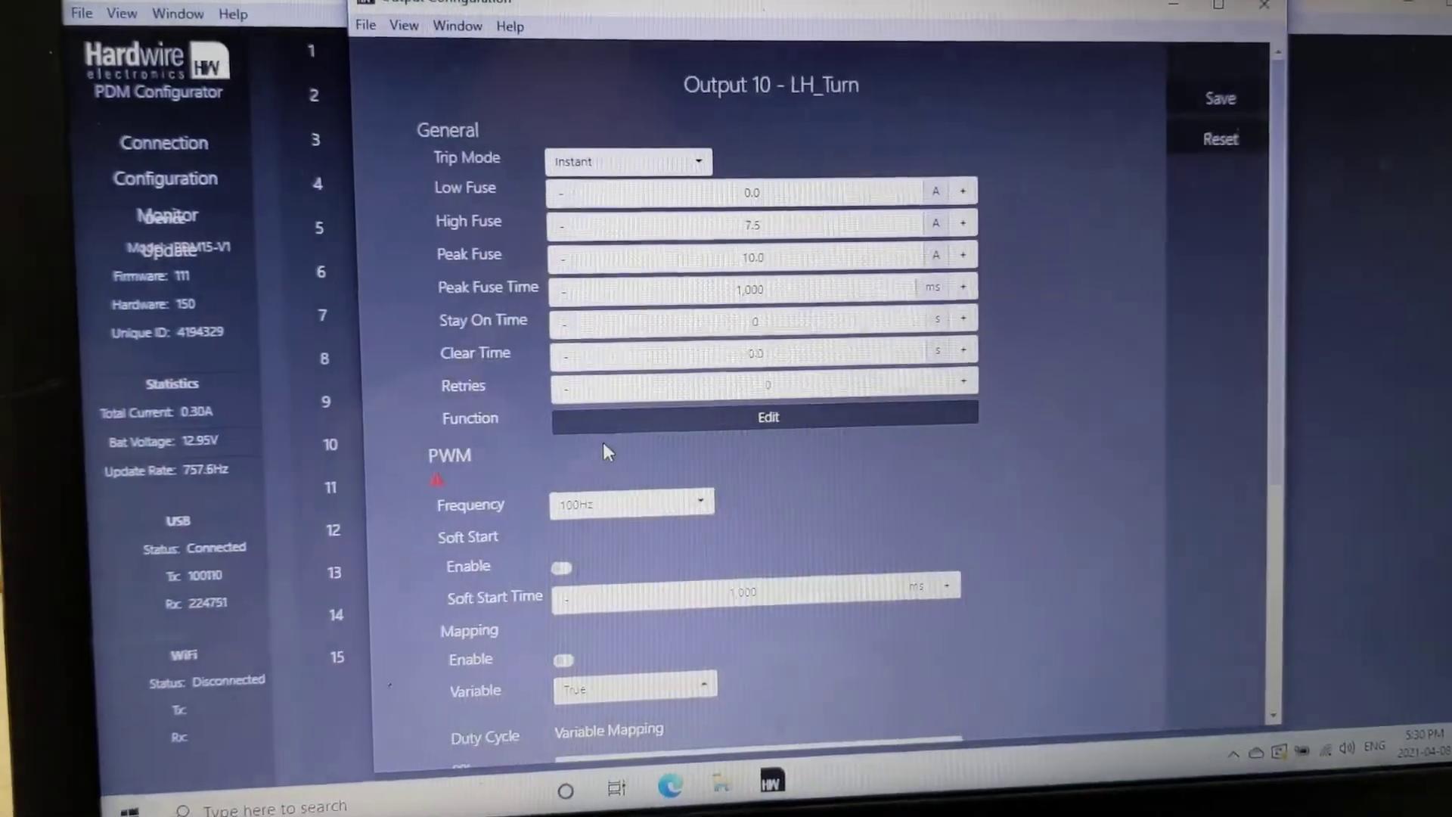
click(767, 418)
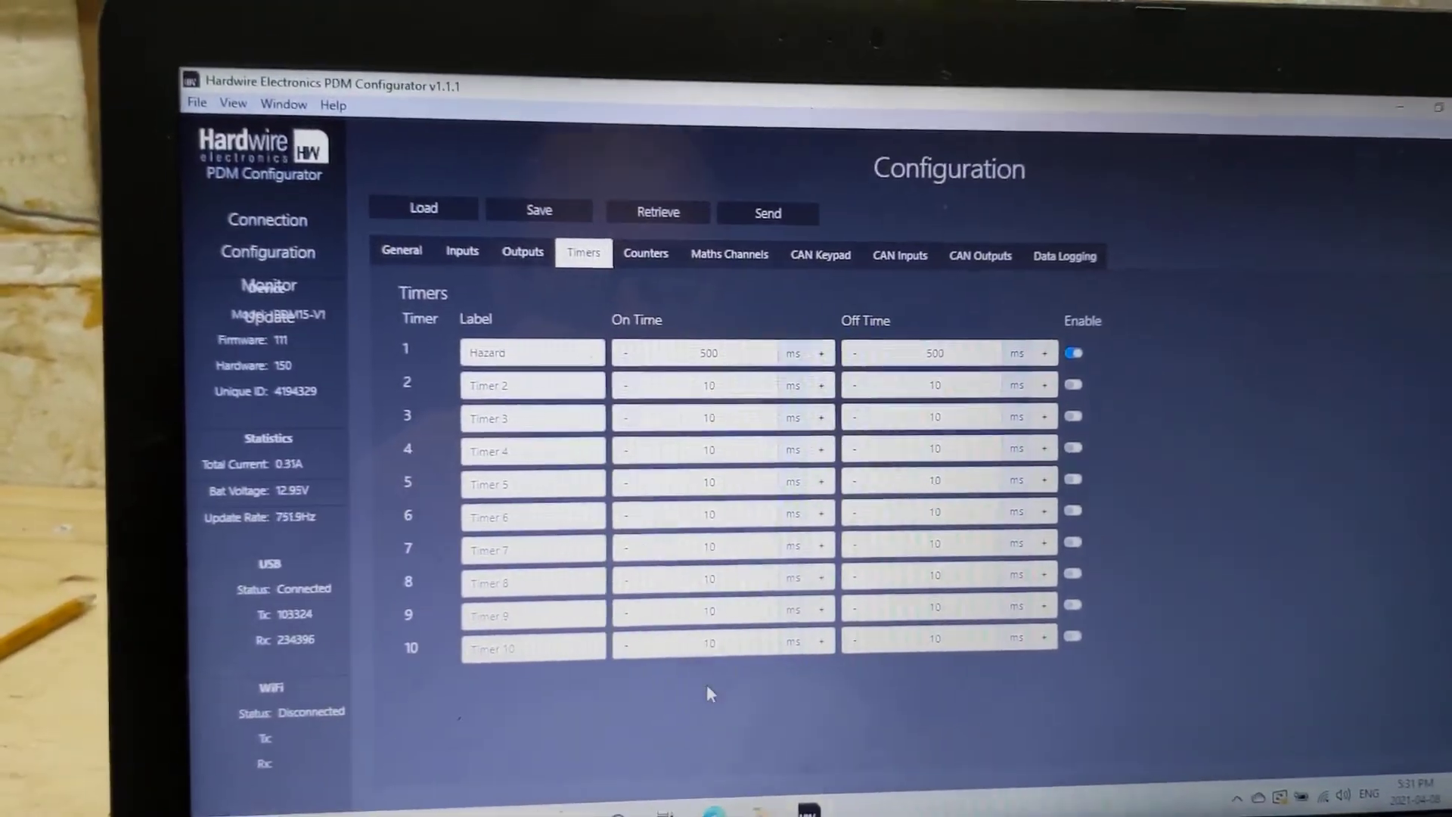
Pass through the CAN keypad settings back to the outputs list and select output 8 Starter
click(820, 256)
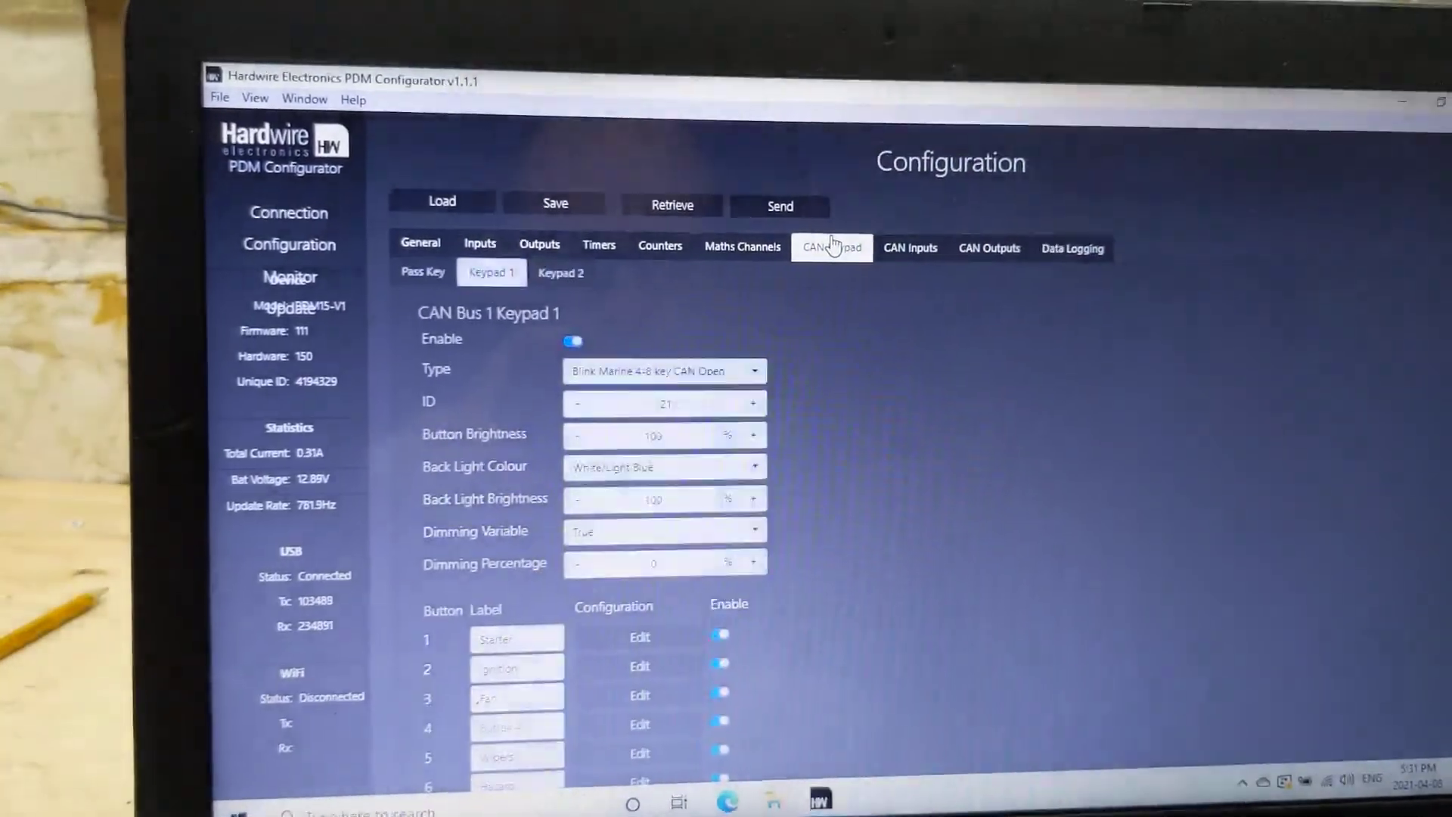
scroll(down, 3)
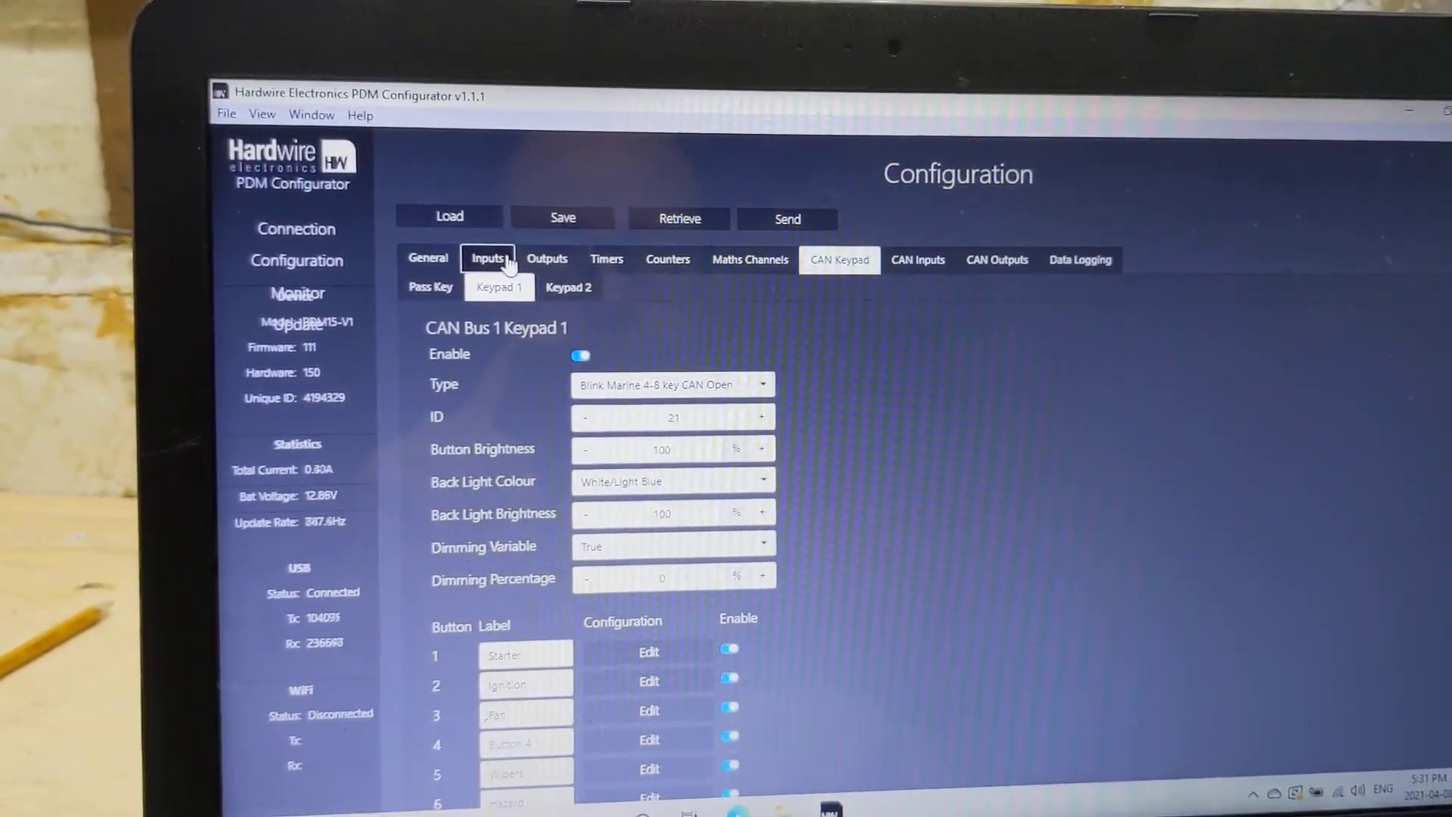
click(555, 288)
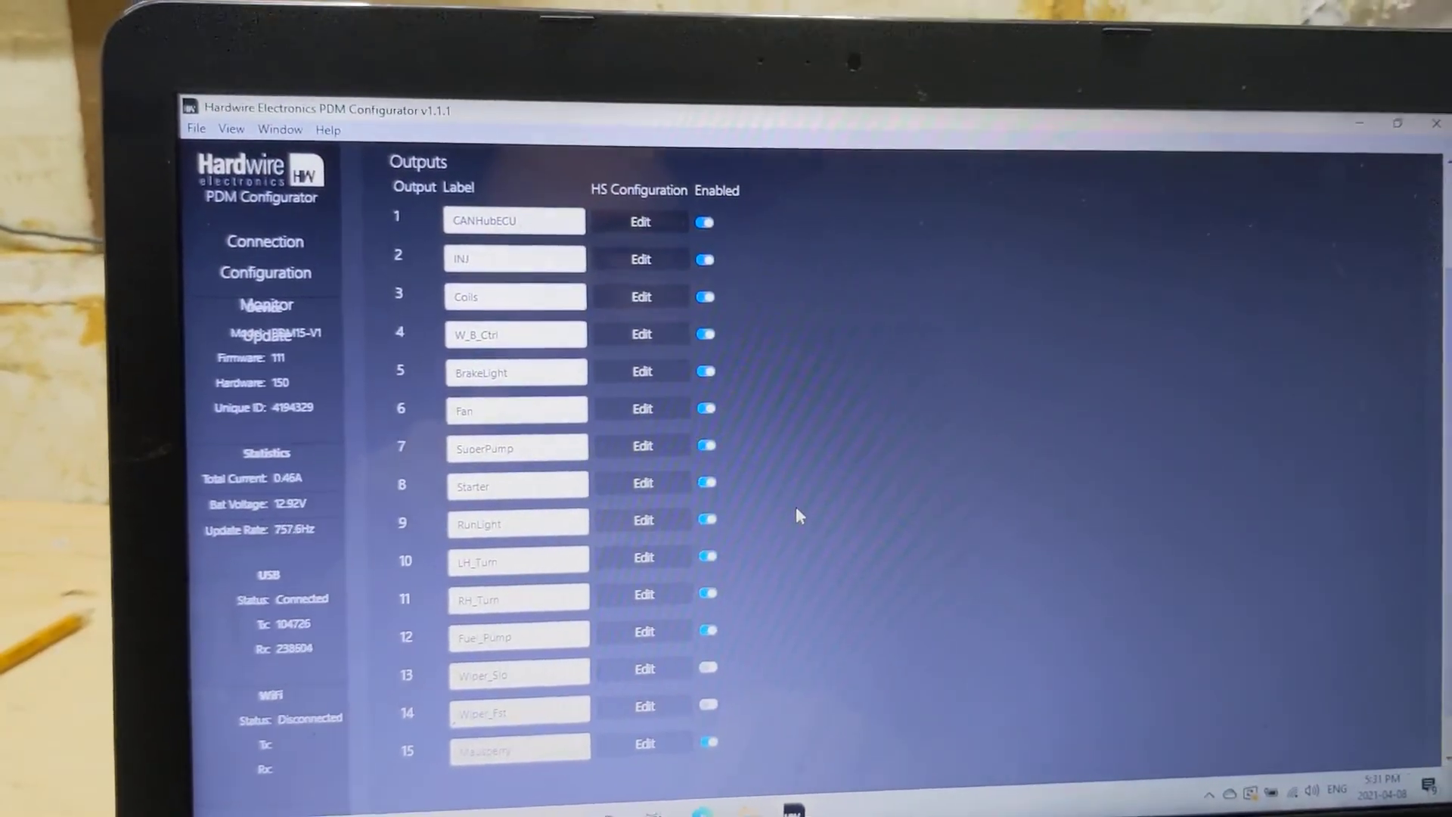
click(687, 482)
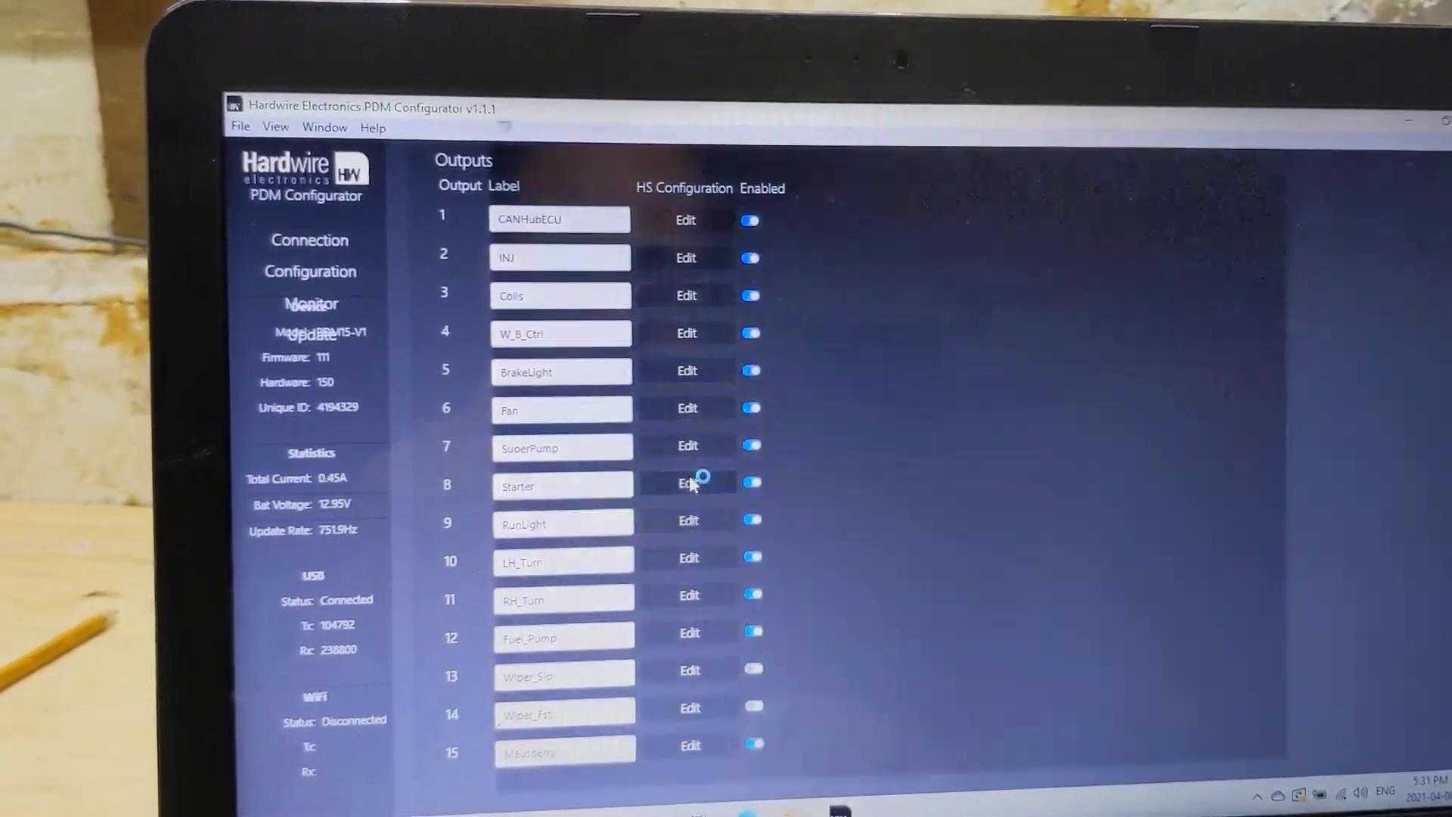
Inspect the Starter output's switching logic before moving to the Counters list
click(687, 482)
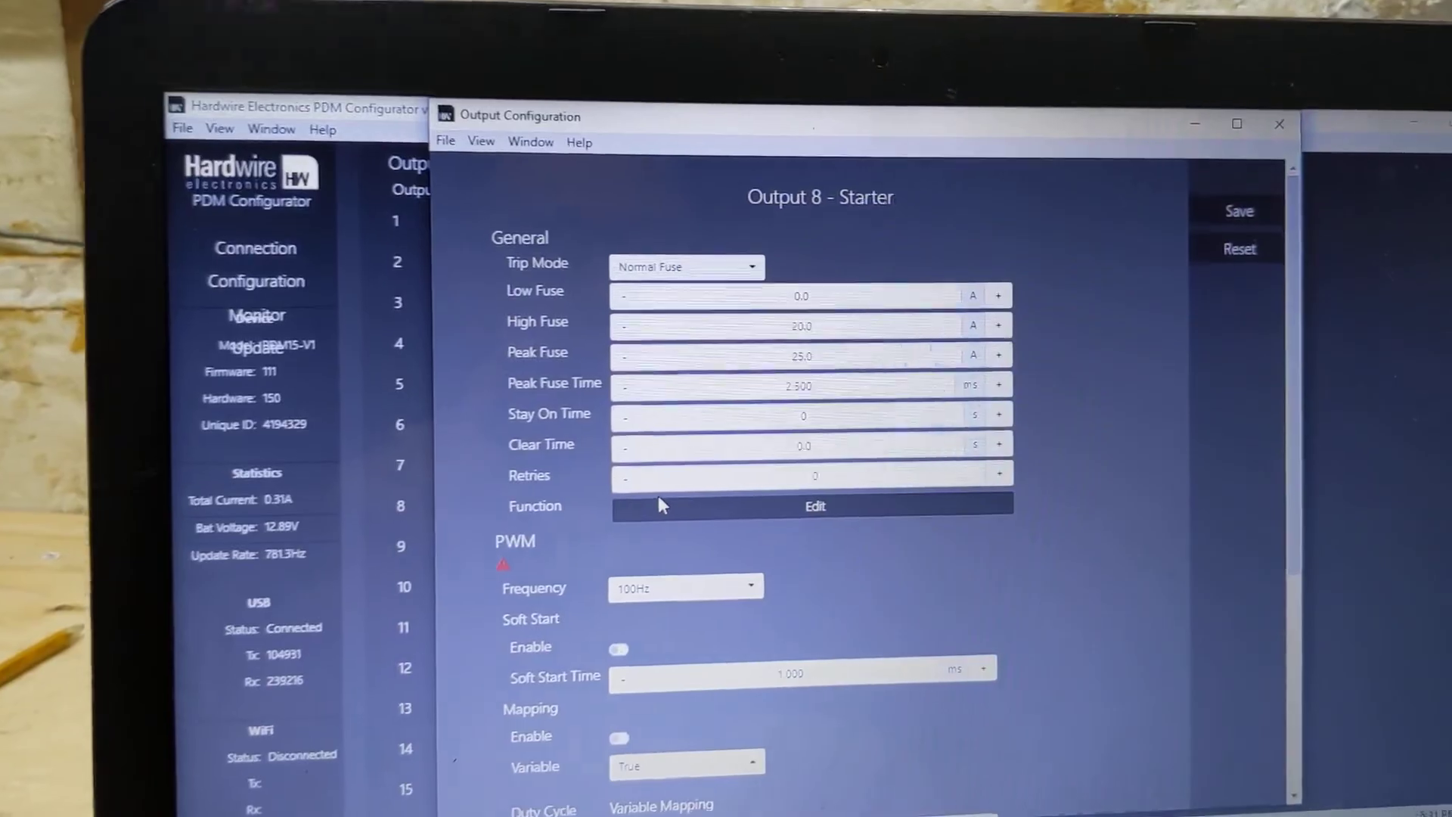
click(814, 505)
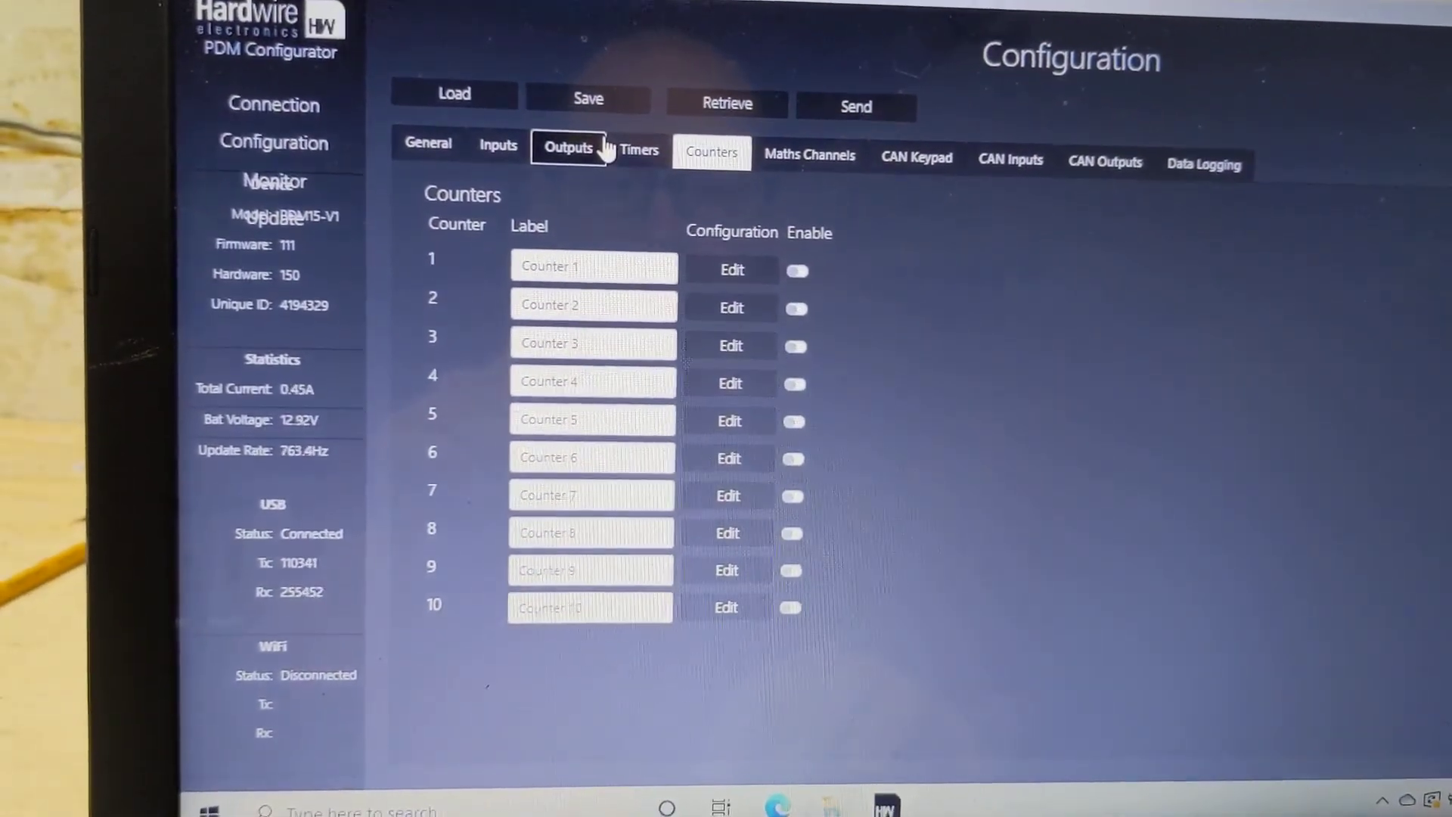
Return to the outputs list and select output 6 Fan for editing
click(568, 148)
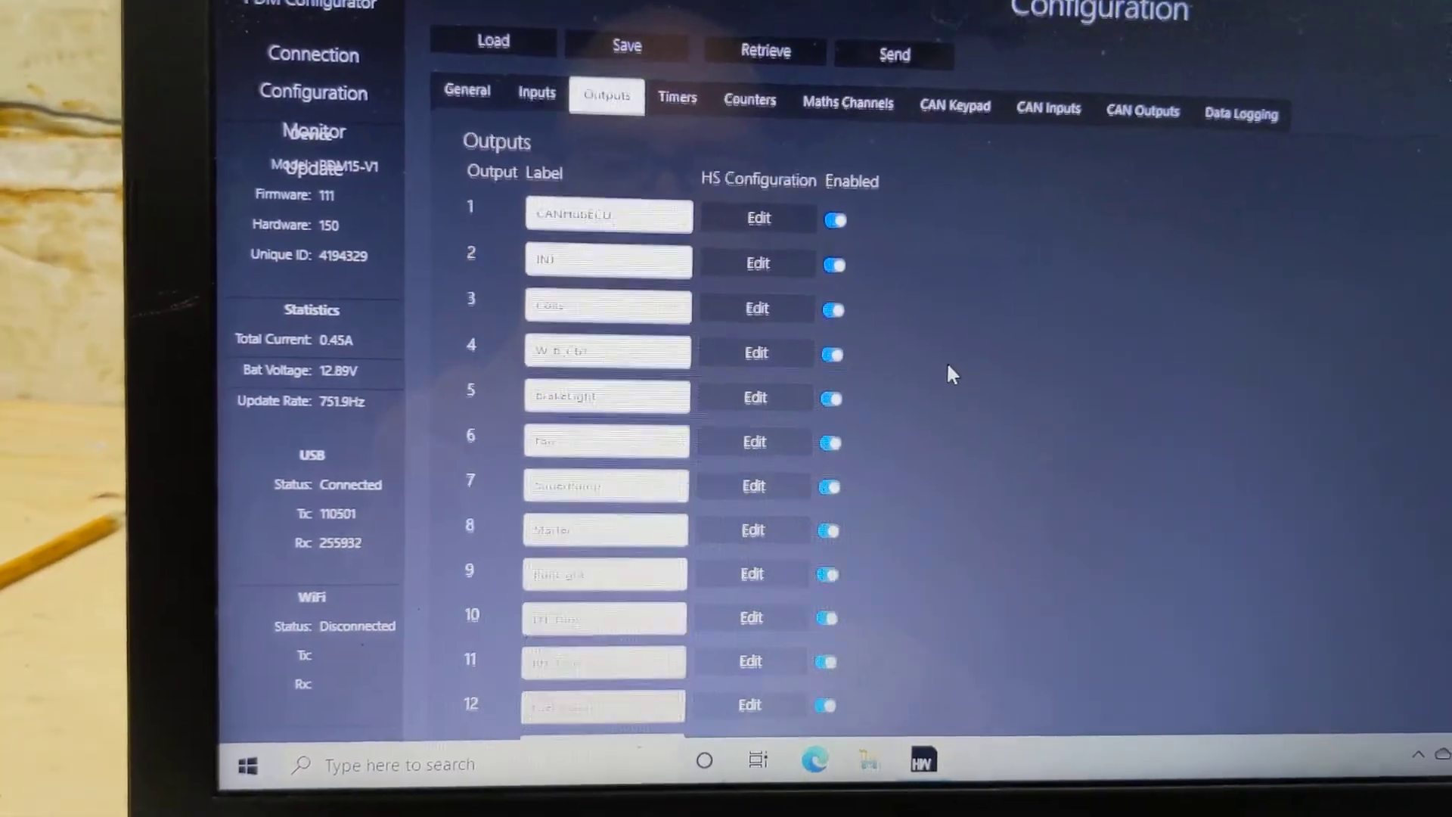
scroll(down, 3)
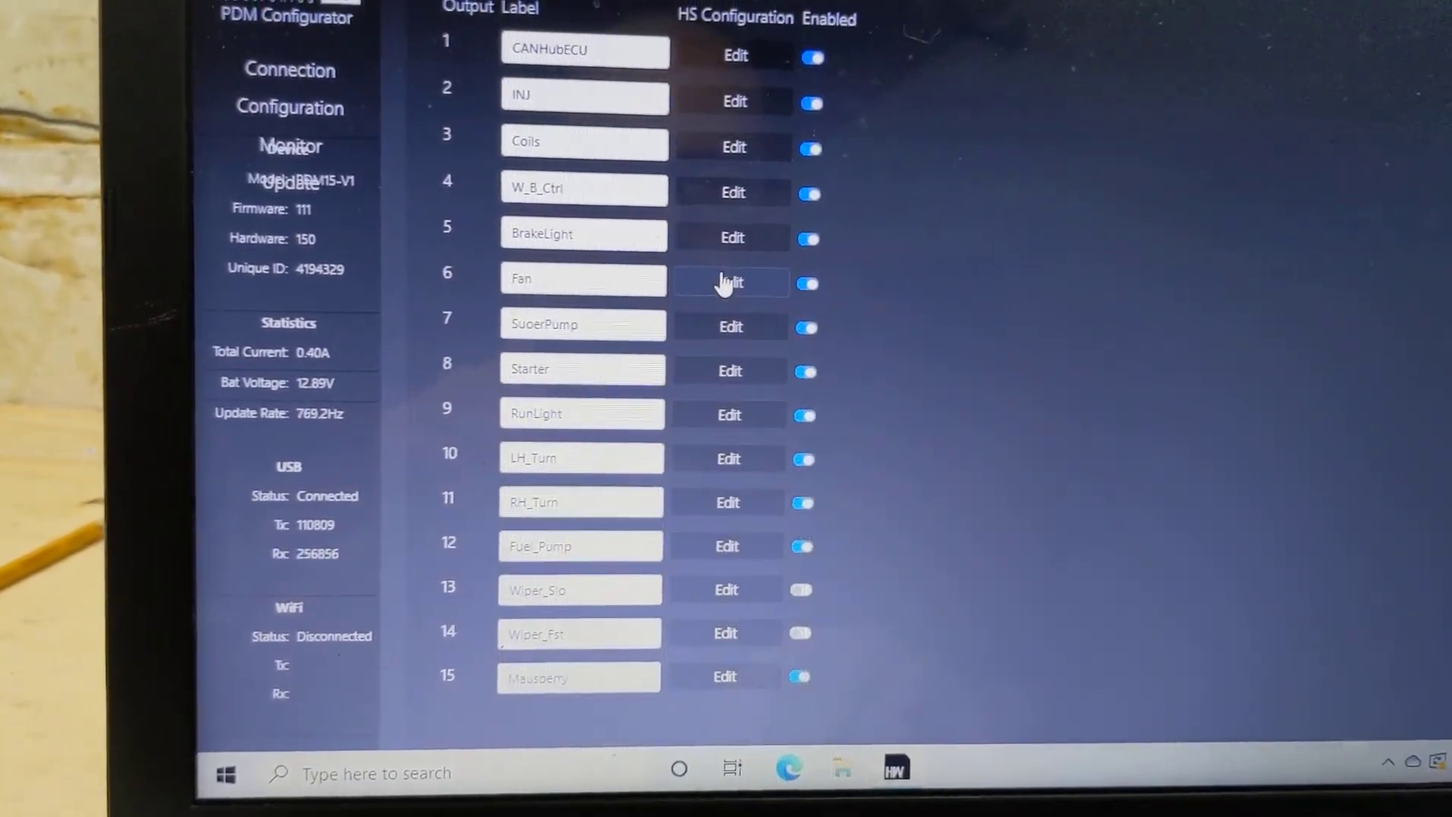
click(732, 283)
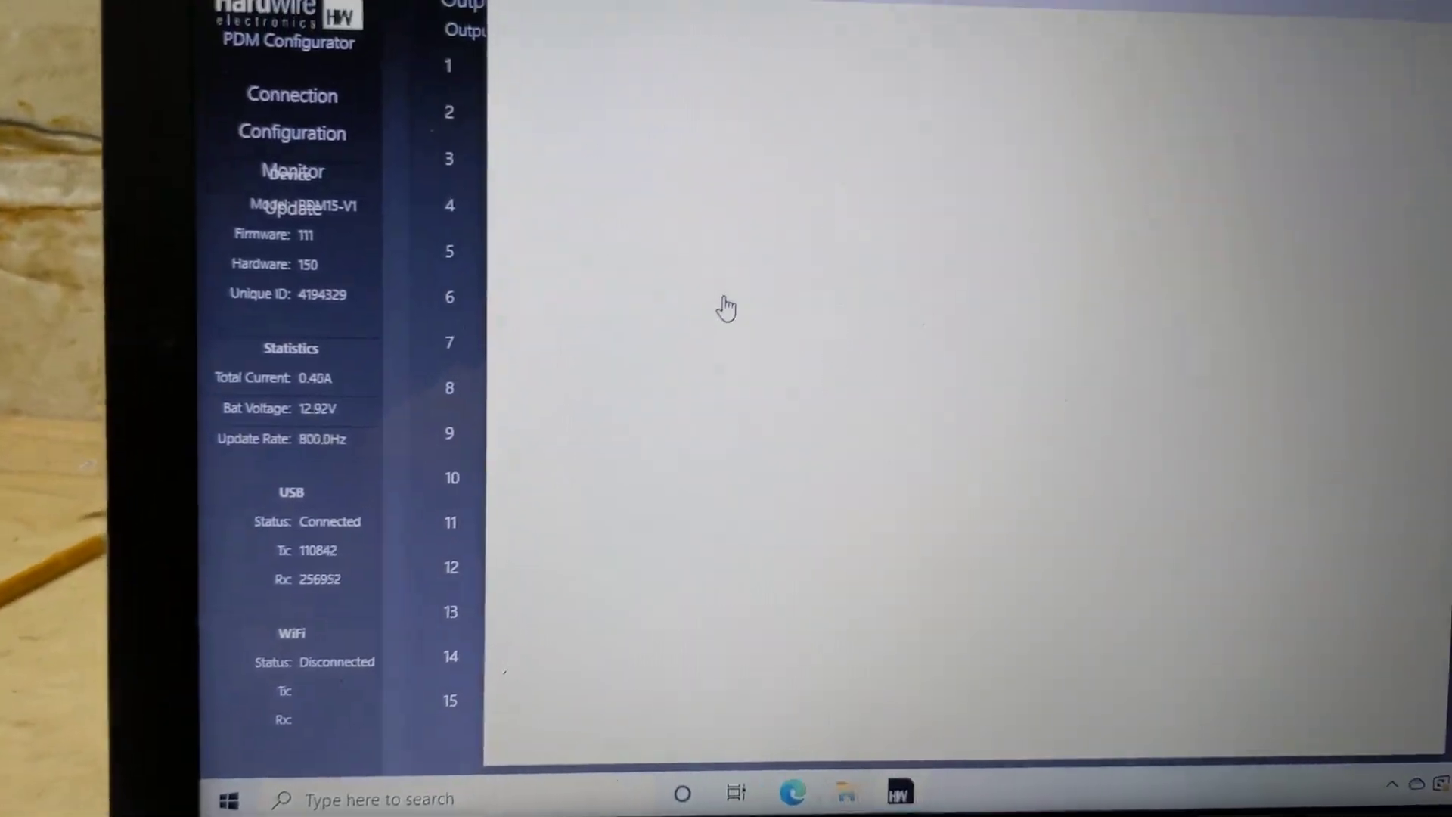